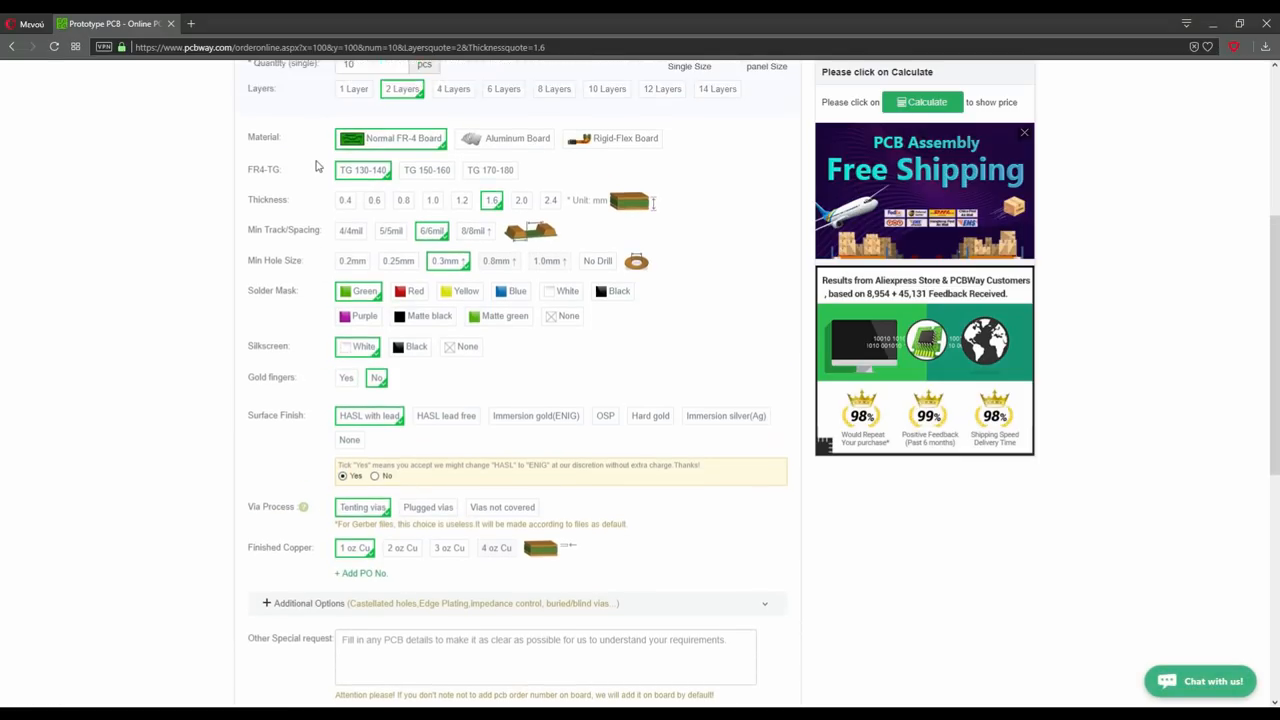
- Add the 2-layer, 10-piece PCB order to the cart and start its Gerber file upload
scroll(up, 3)
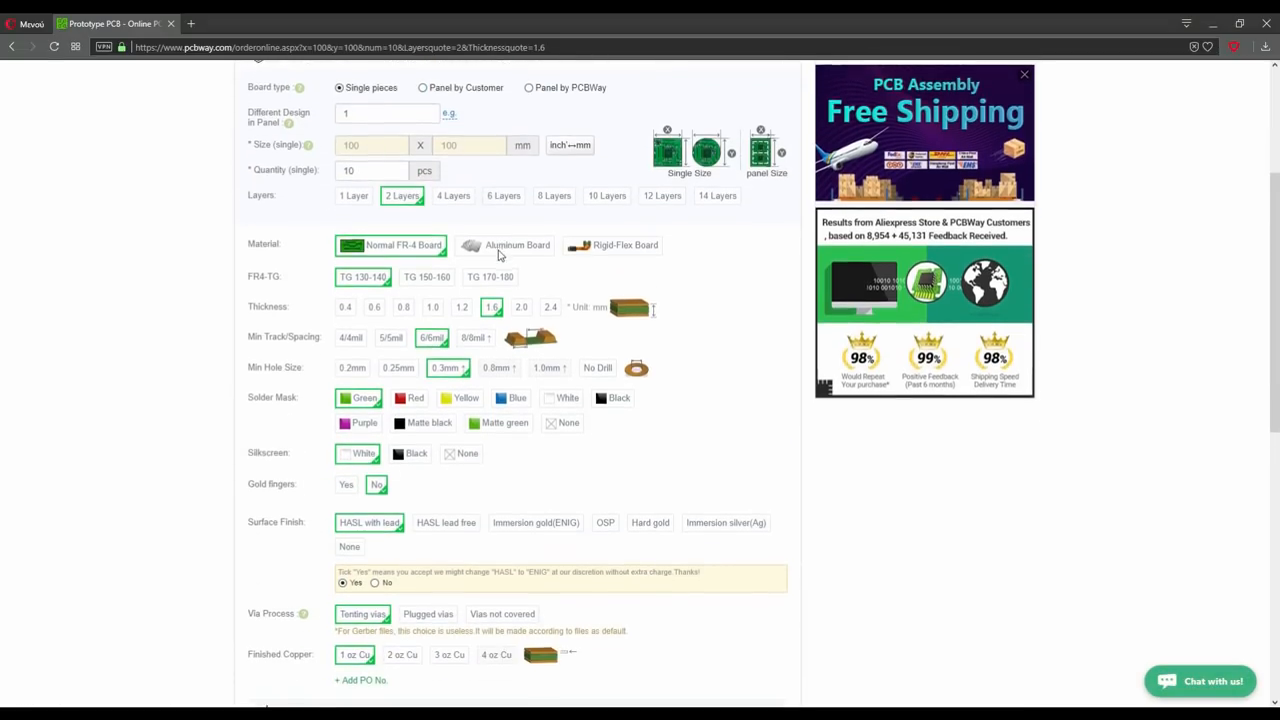
scroll(down, 3)
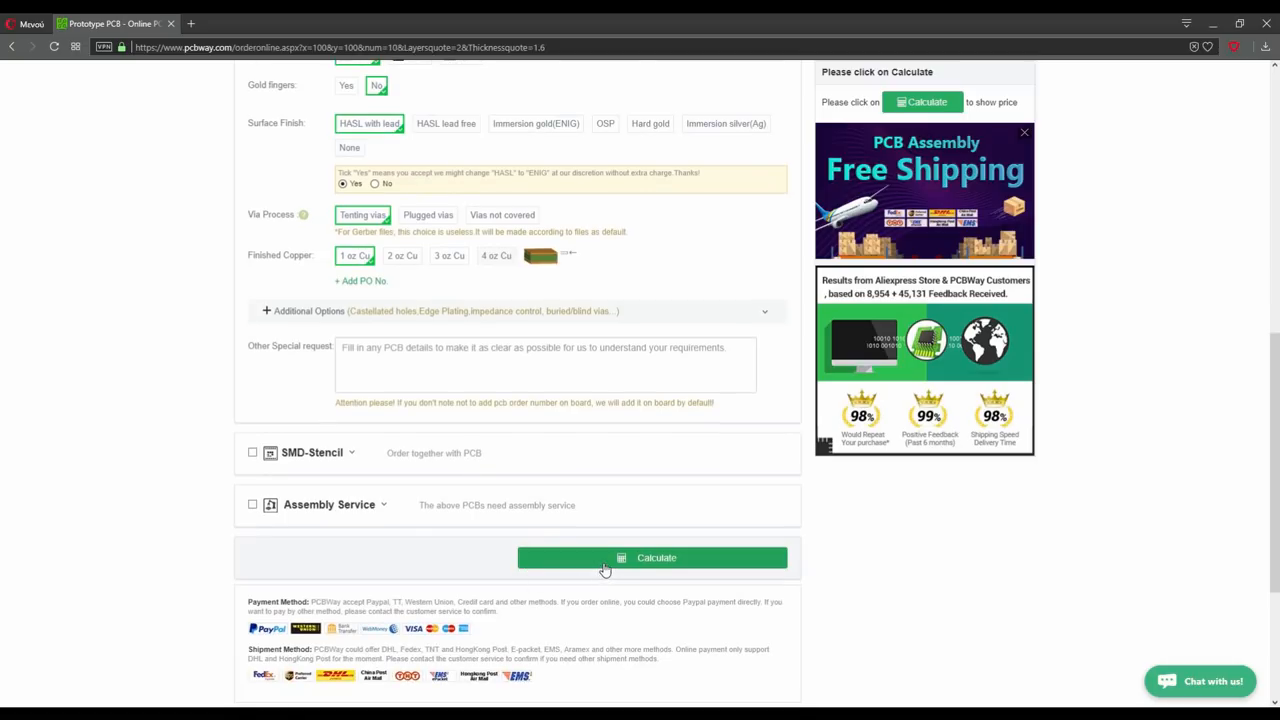
click(652, 558)
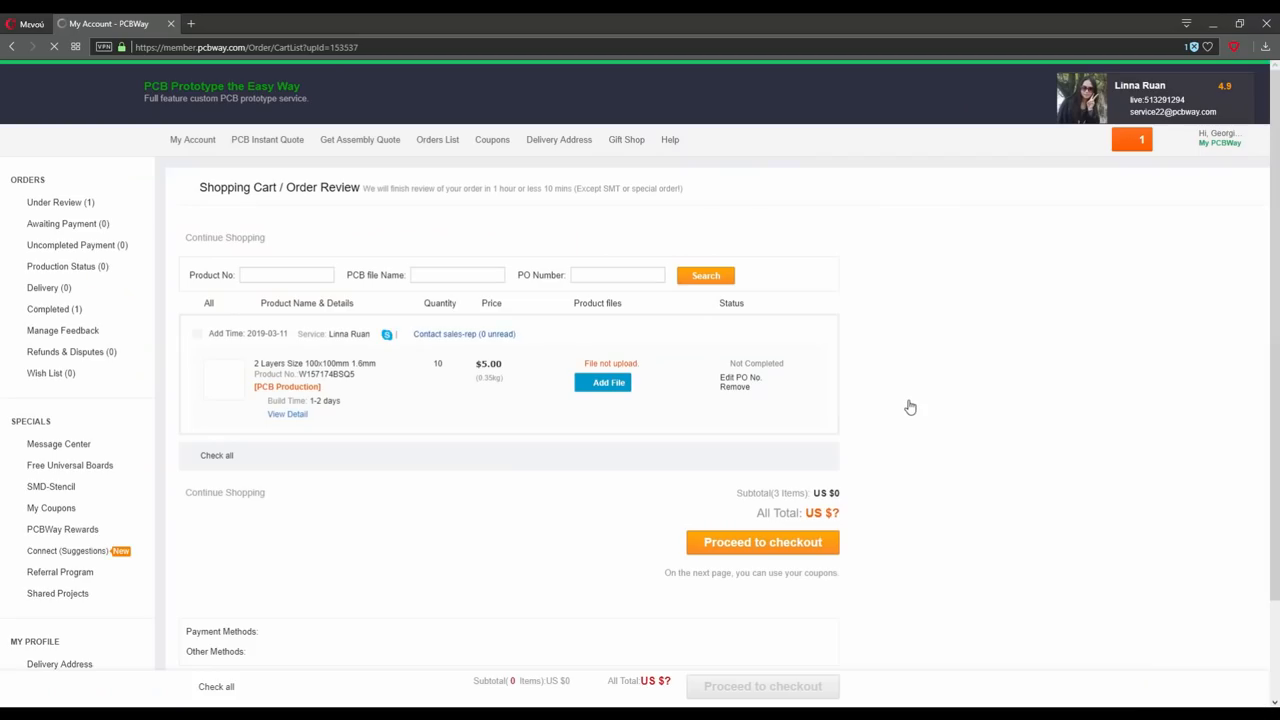
click(602, 382)
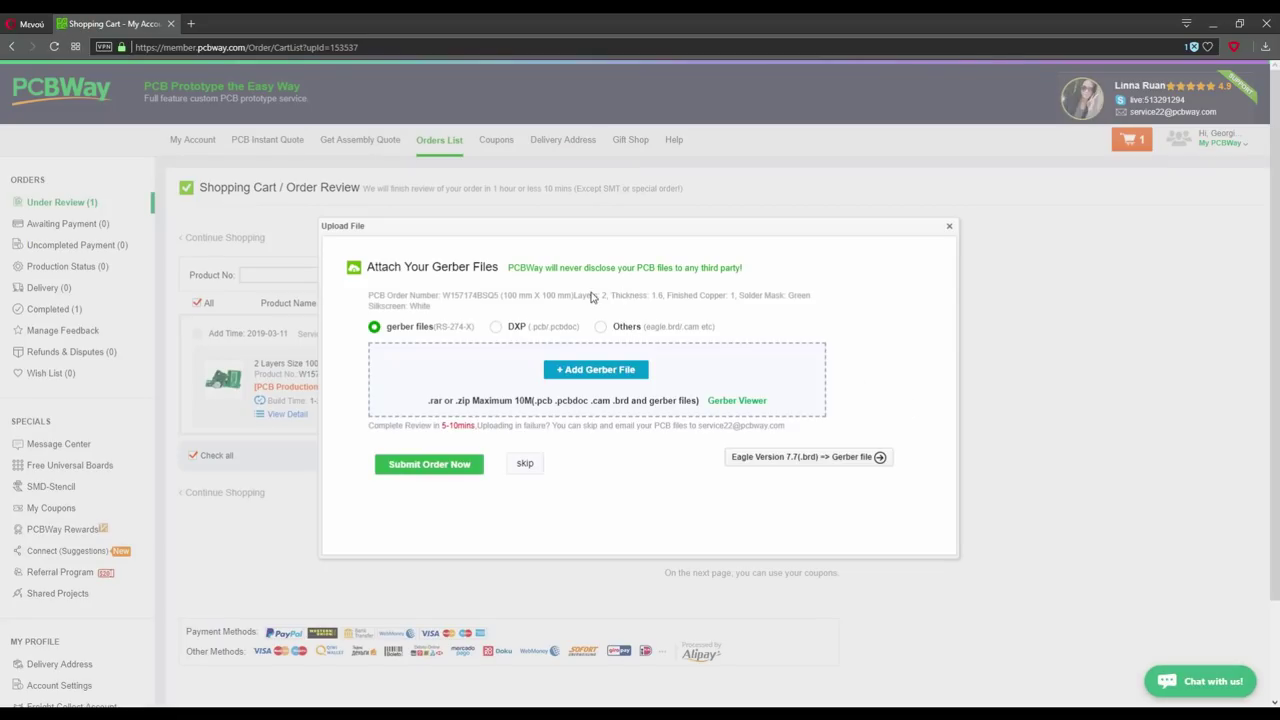